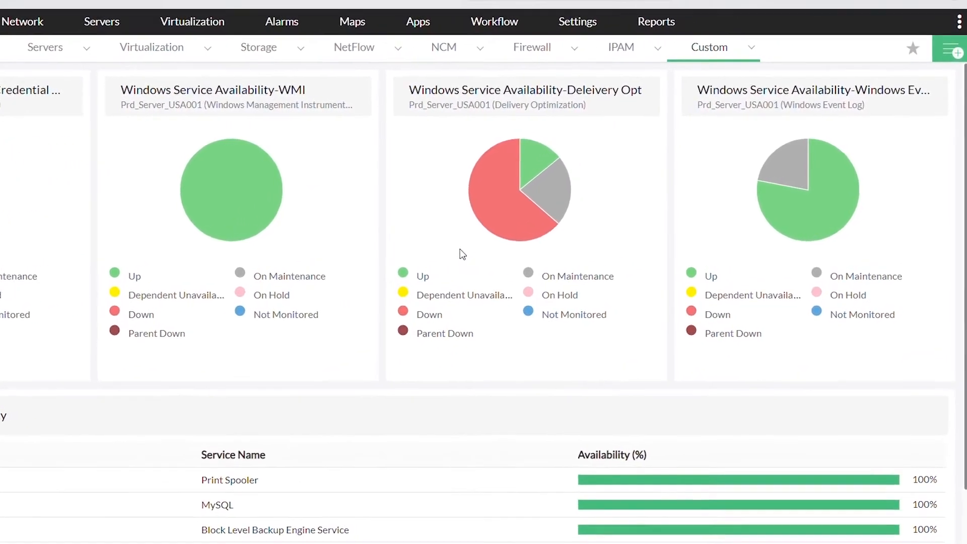
mouse_move(480, 222)
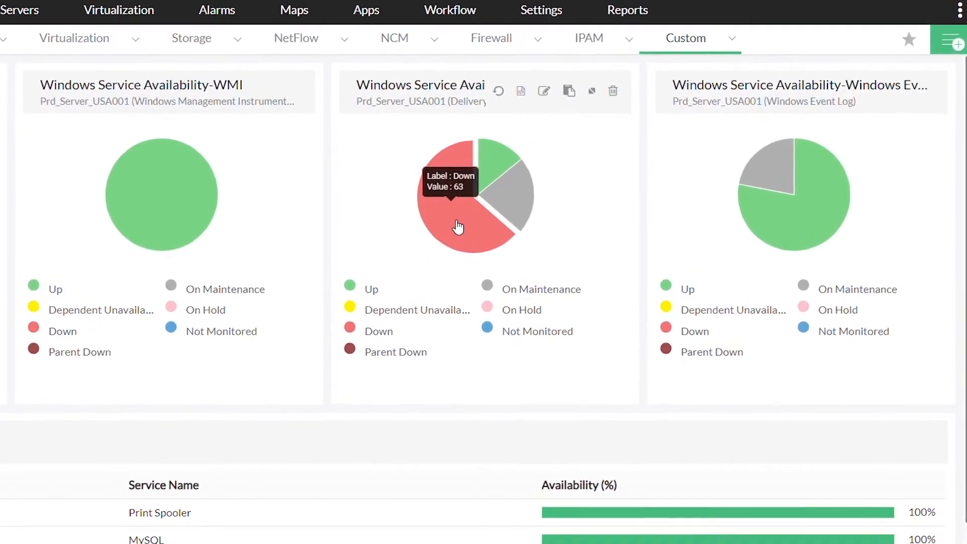
Open the Windows Services monitoring settings and browse the 32 listed service monitors
scroll("down", 3)
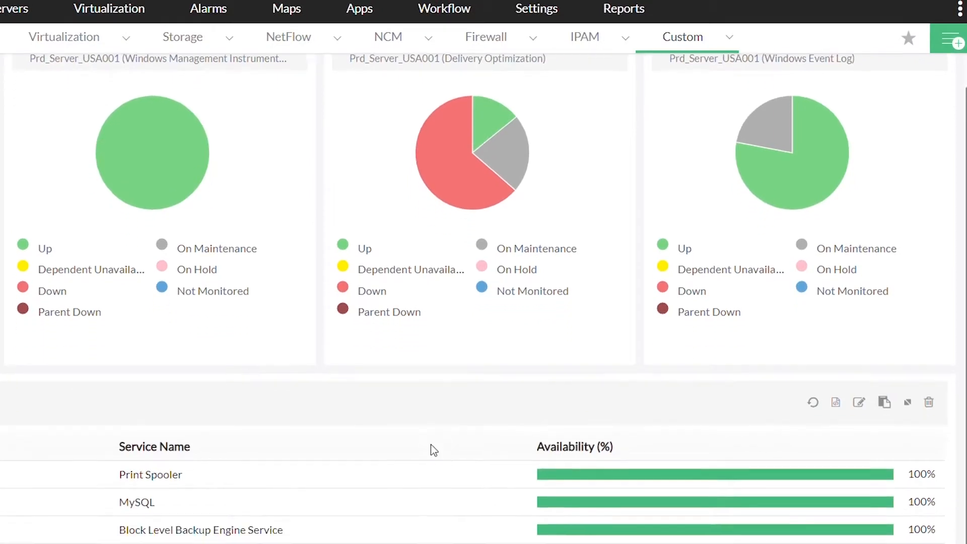
scroll("down", 3)
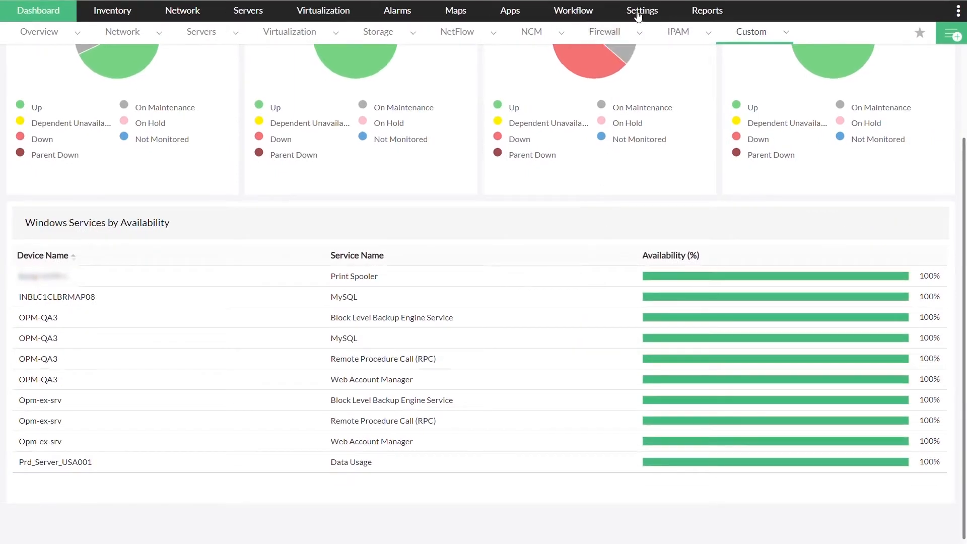
left_click(641, 11)
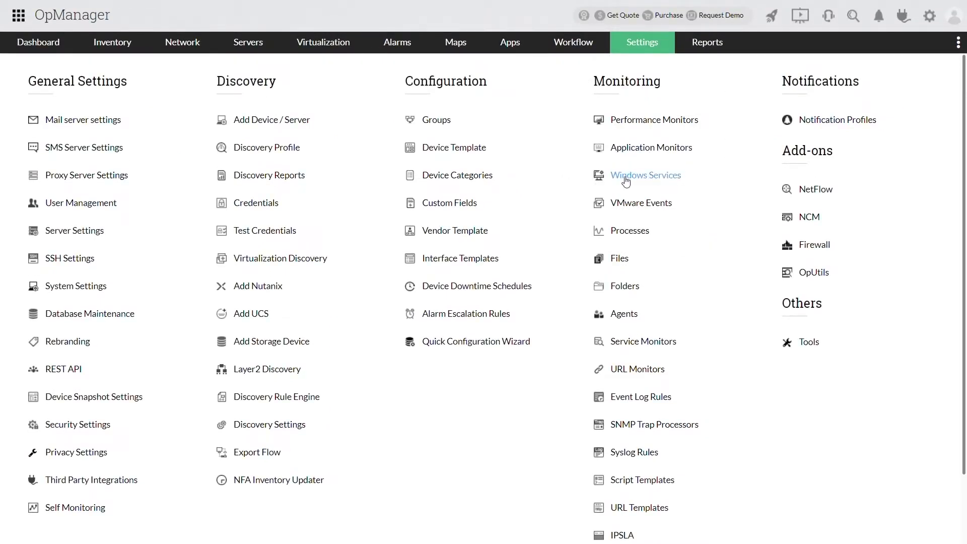
left_click(645, 175)
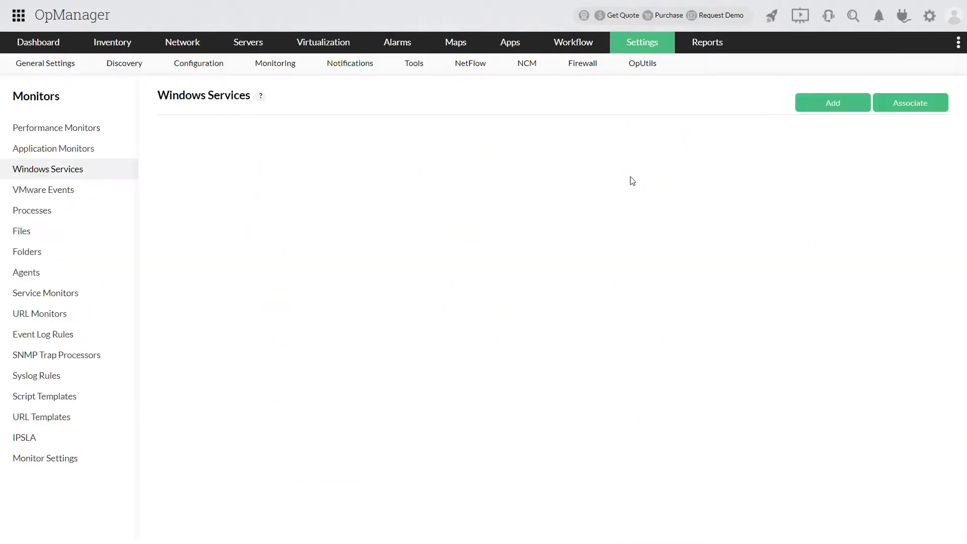
left_click(275, 63)
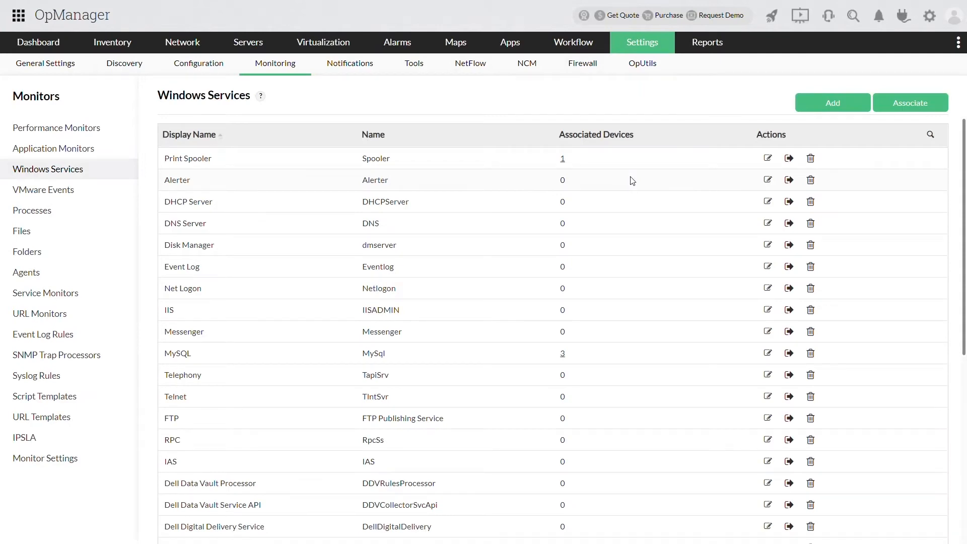
scroll("down", 3)
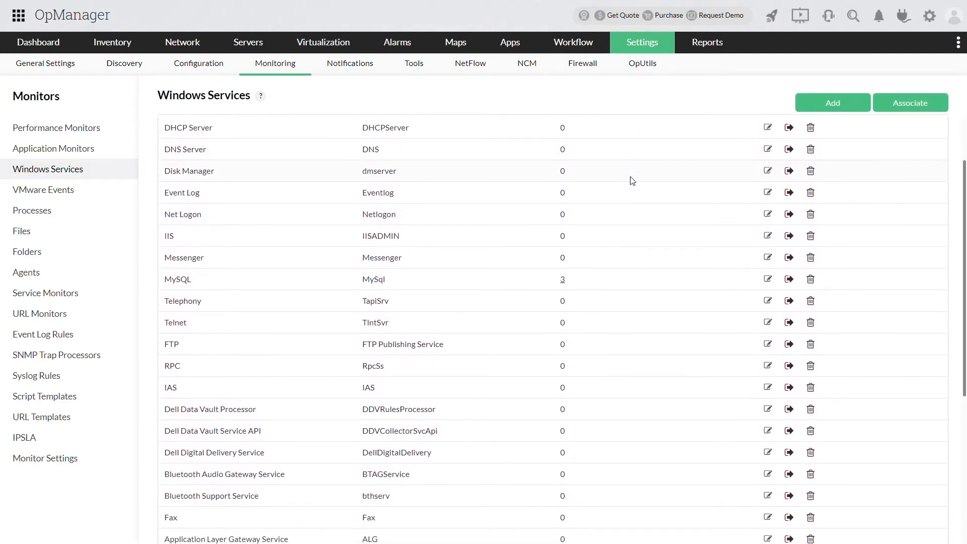
scroll("down", 3)
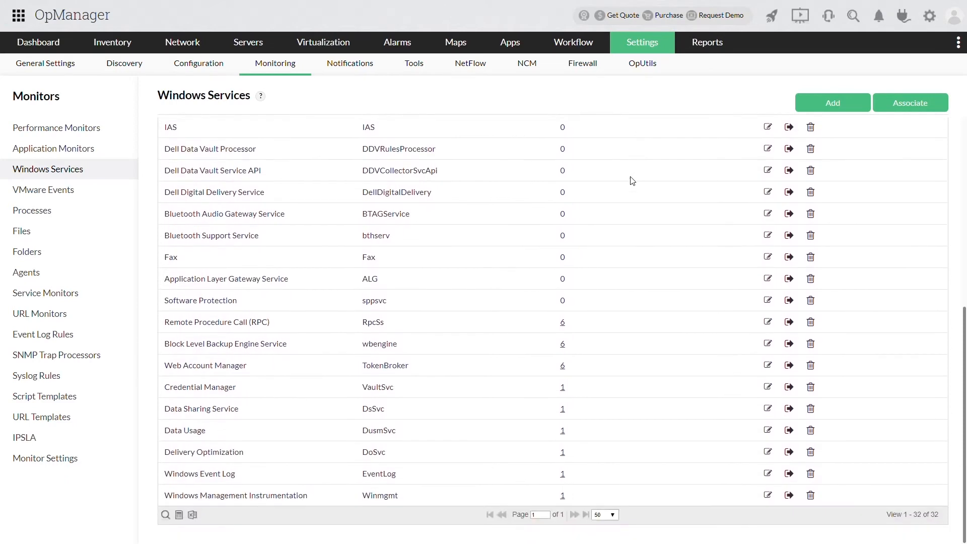
mouse_move(836, 113)
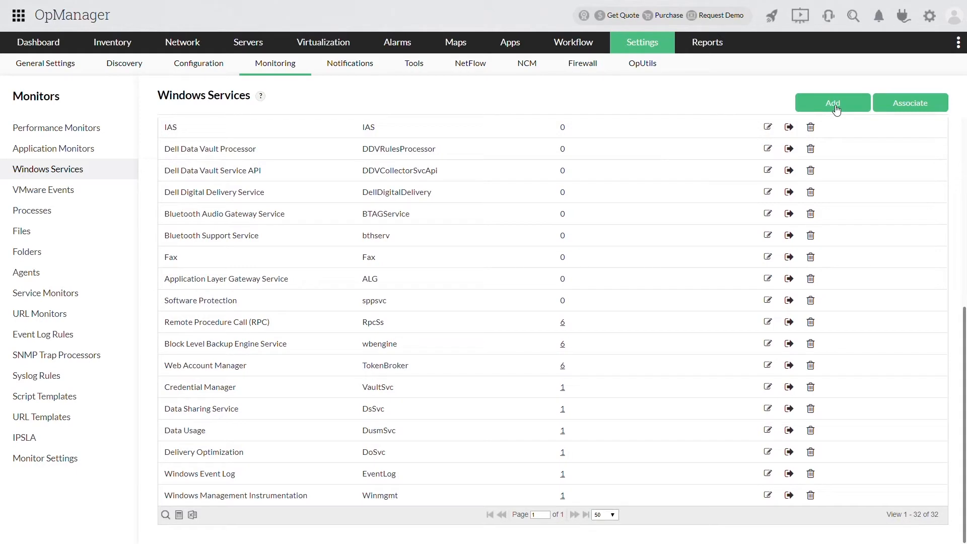
Add a service monitor for Prd_Server_USA001 using its associated credentials and fetch services
left_click(832, 102)
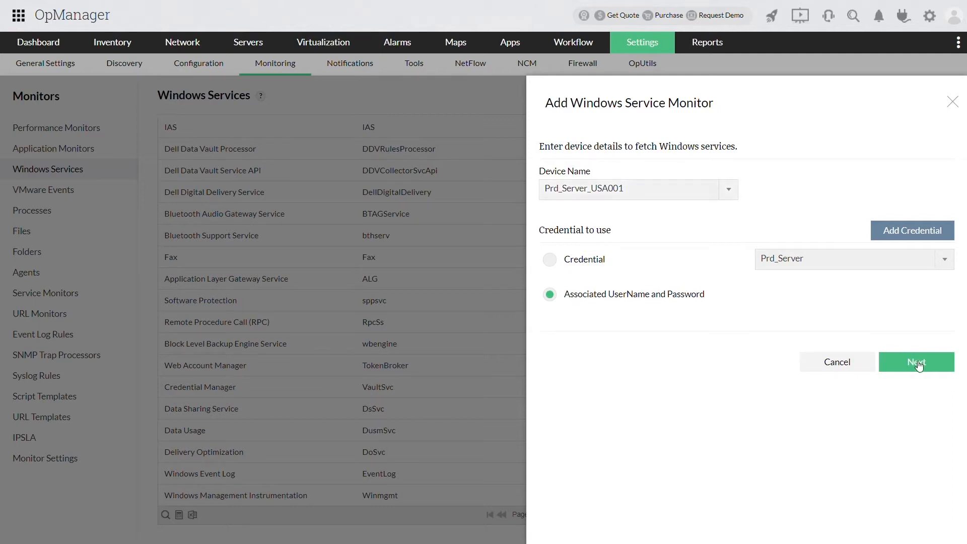
left_click(917, 361)
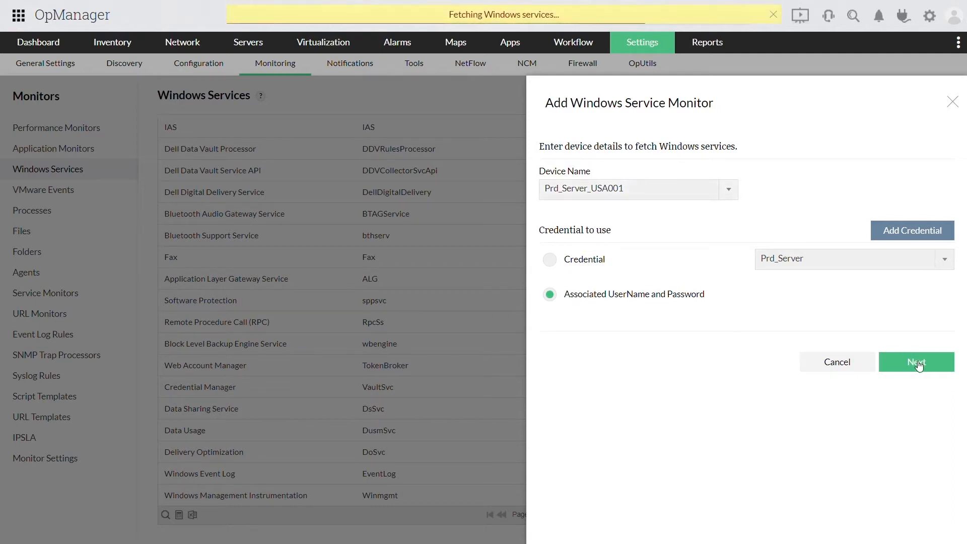
Tick Remote Procedure Call (RPC) in Prd_Server_USA001's fetched service list
left_click(917, 362)
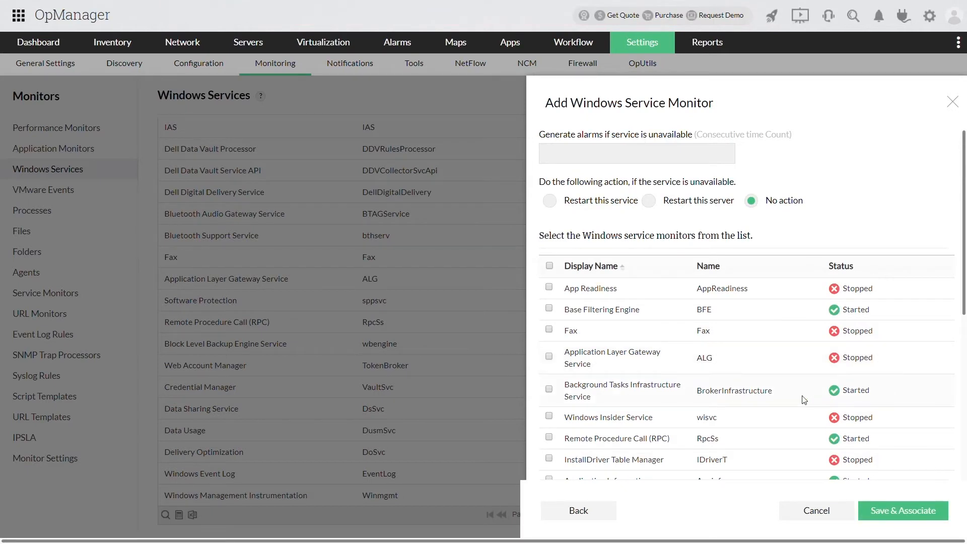
scroll("down", 3)
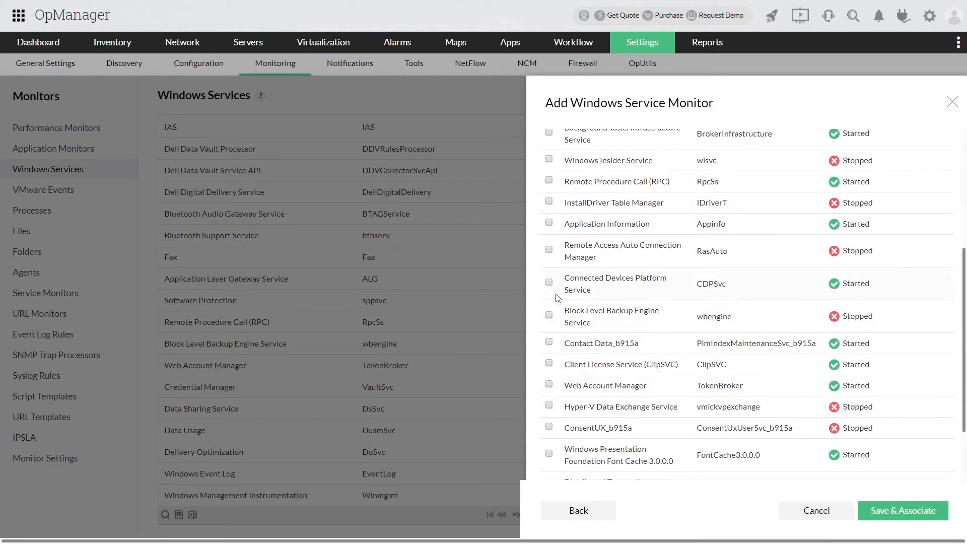
scroll("down", 3)
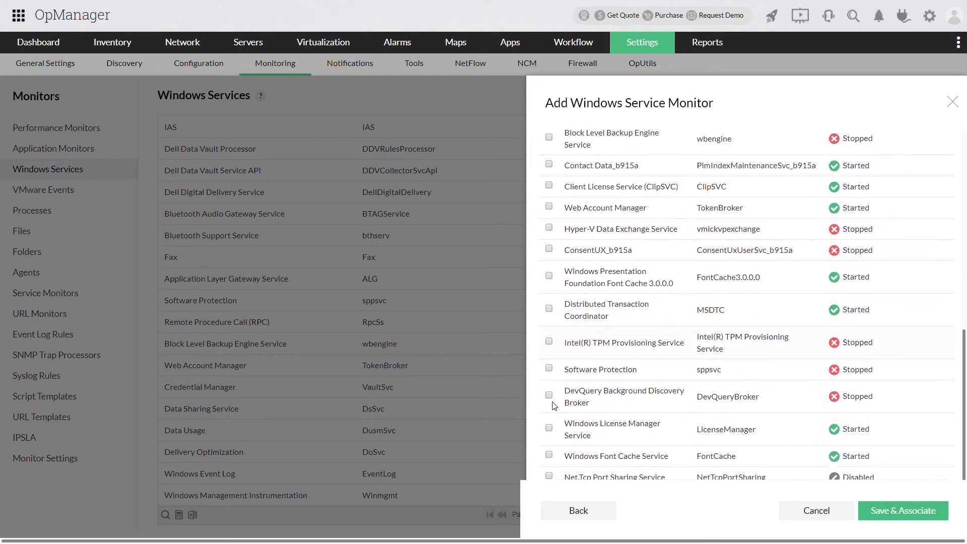
left_click(549, 395)
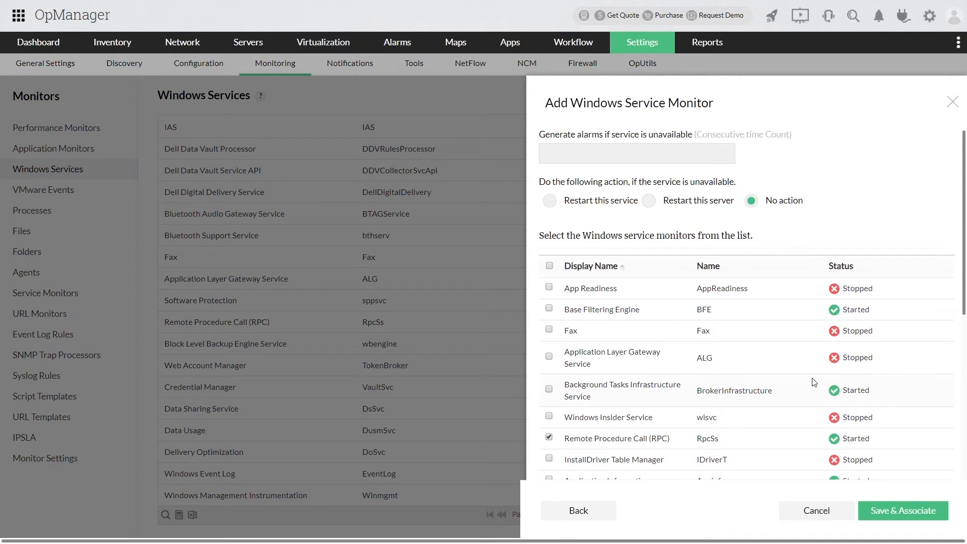
left_click(636, 153)
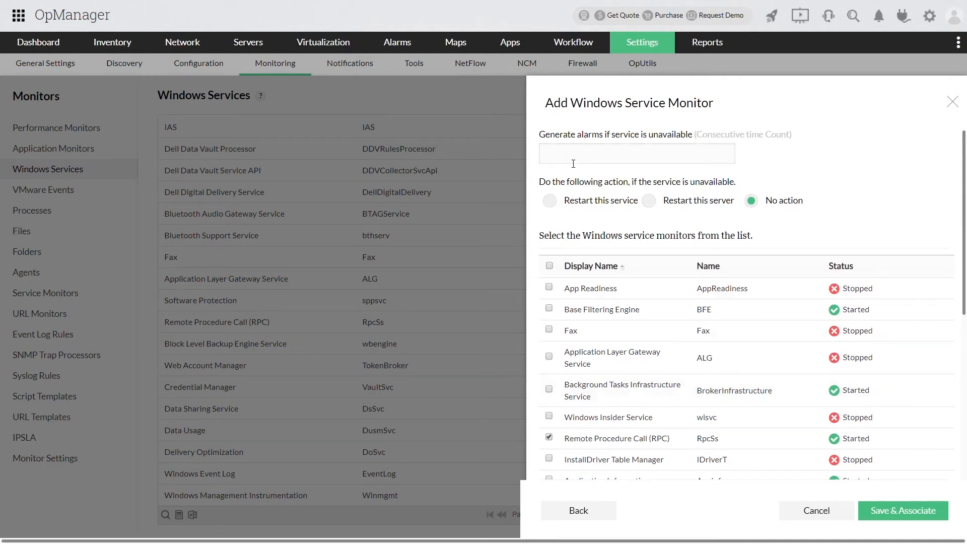
Save the RPC monitor alarming after 1 unavailability with No action, and proceed to association
type("1")
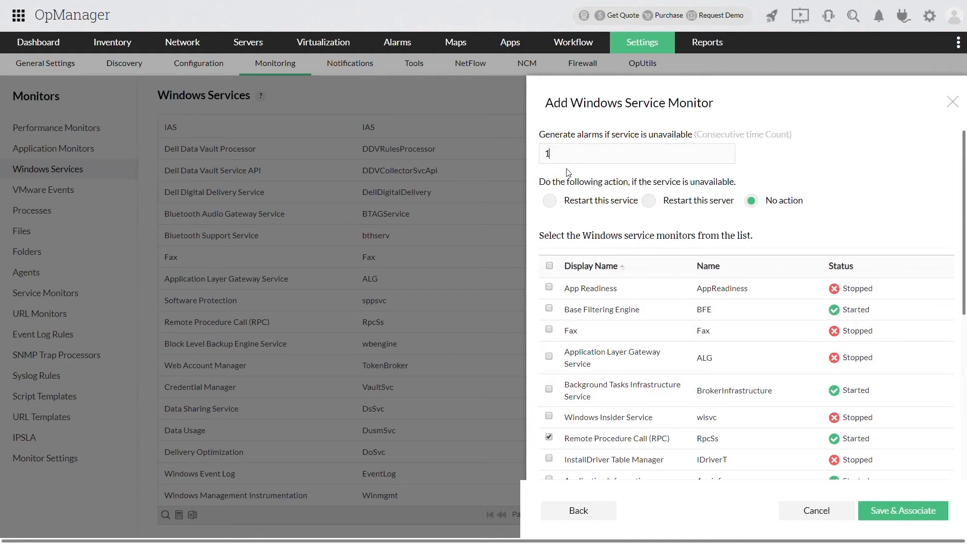
mouse_move(565, 212)
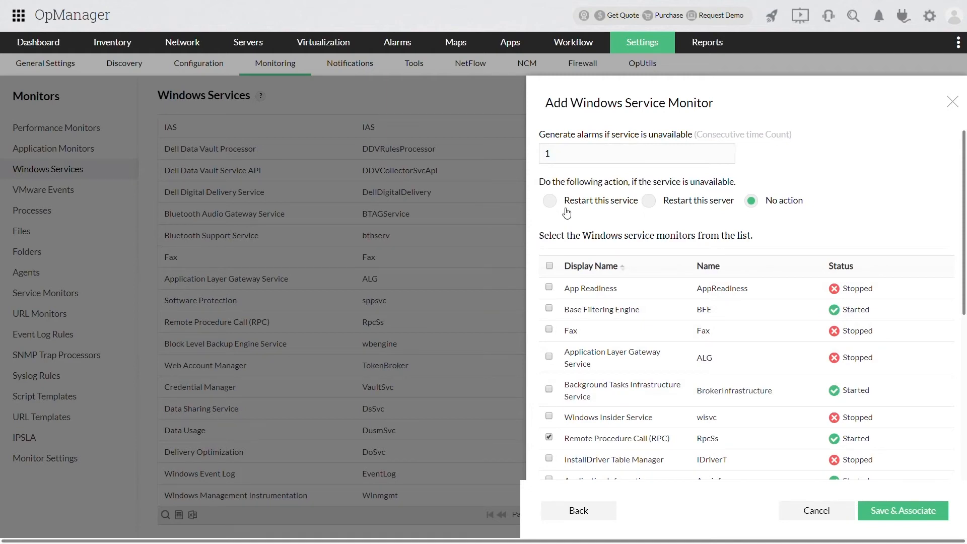
mouse_move(634, 207)
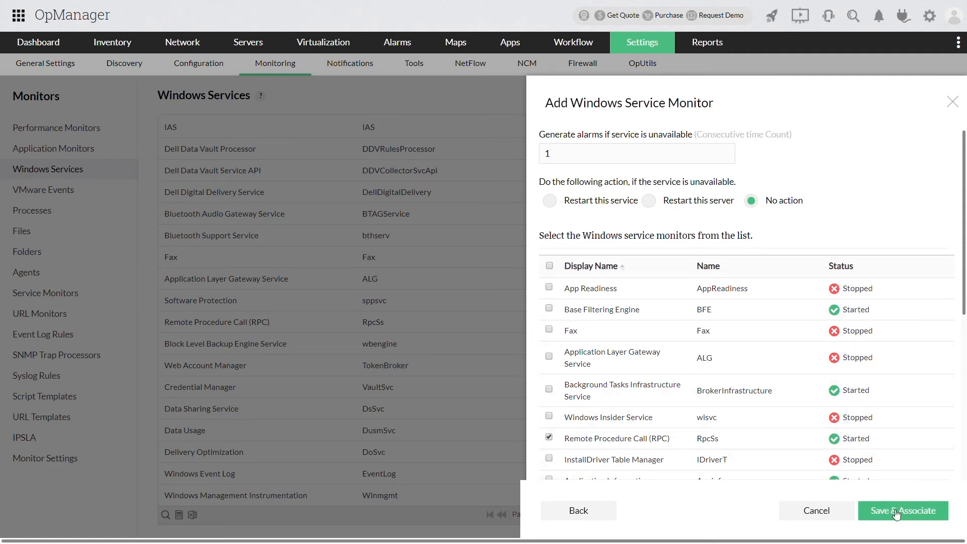
left_click(902, 510)
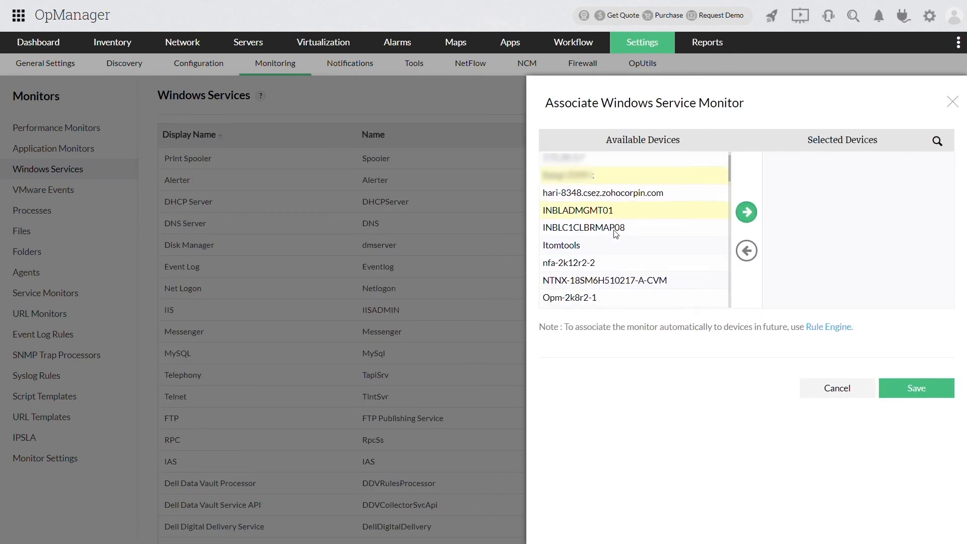
Move five devices, including INBLADMGMT01 and OPM-QA3, to Selected Devices and save
scroll("down", 3)
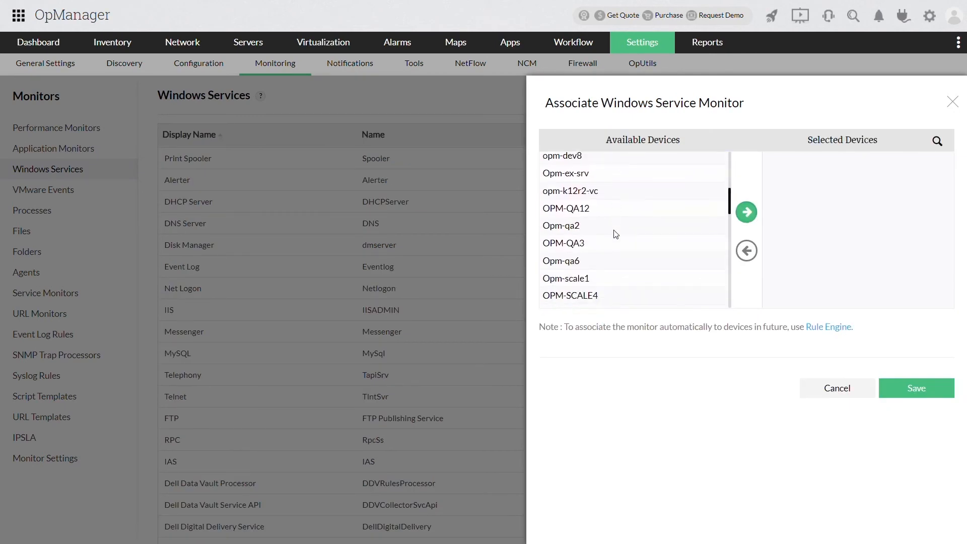
left_click(745, 211)
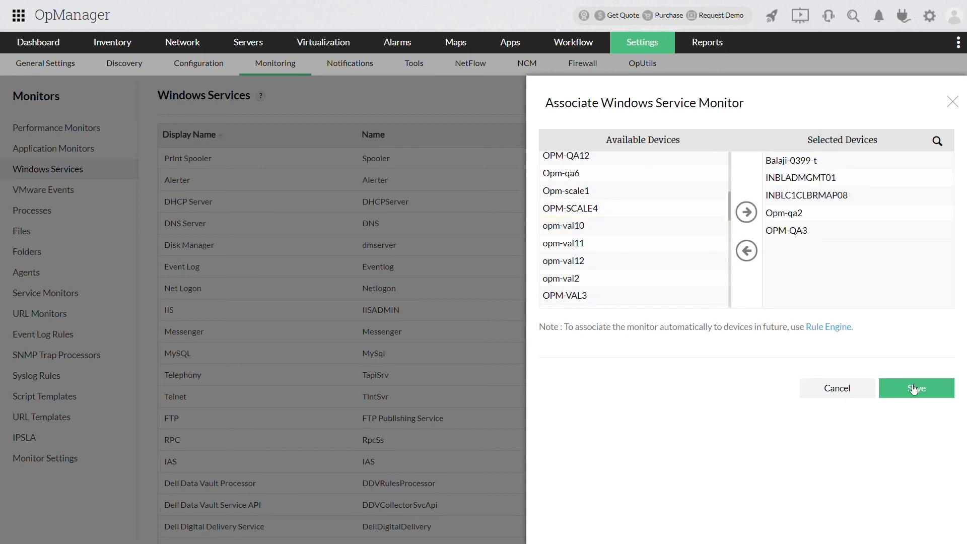
left_click(915, 388)
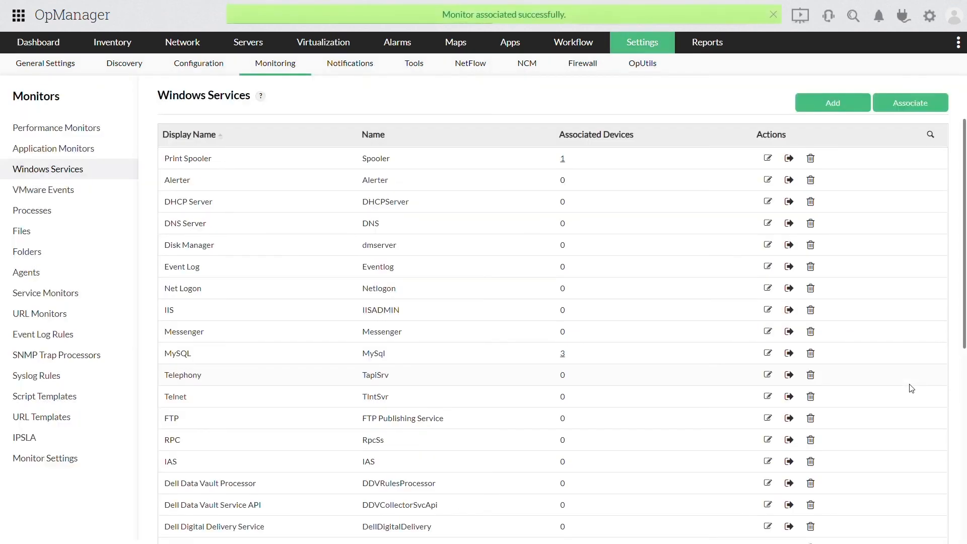